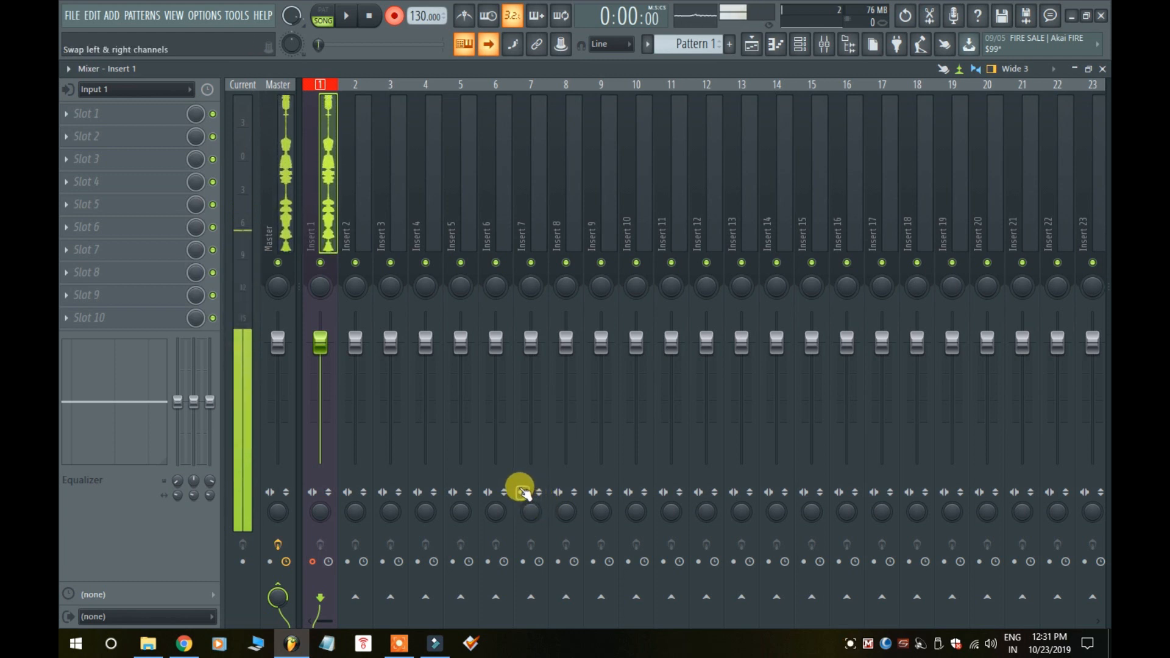
mouse_move(515, 504)
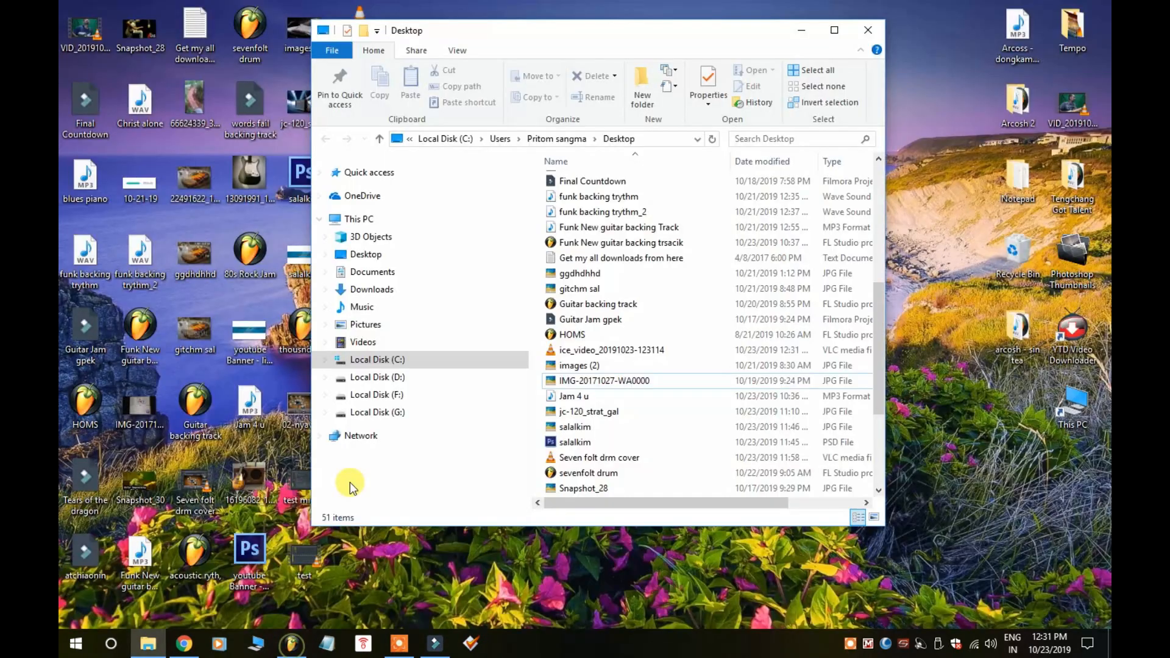
- Set Insert 1's audio input to mono Input 1 and begin setting up Playlist recording
left_click(290, 644)
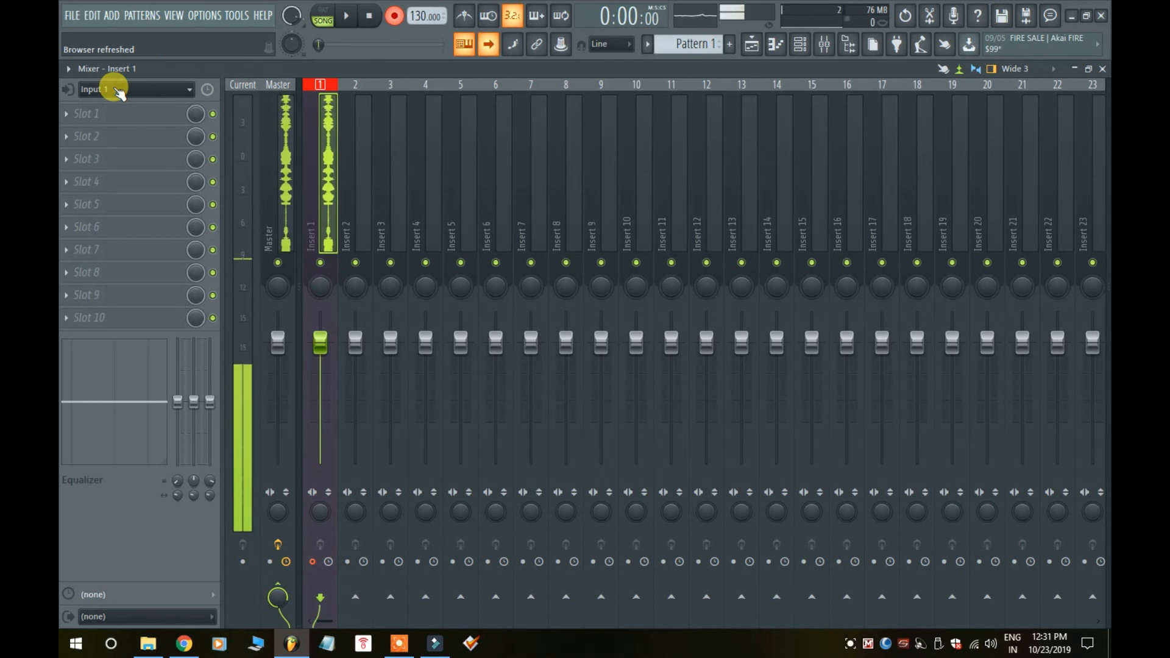
left_click(135, 89)
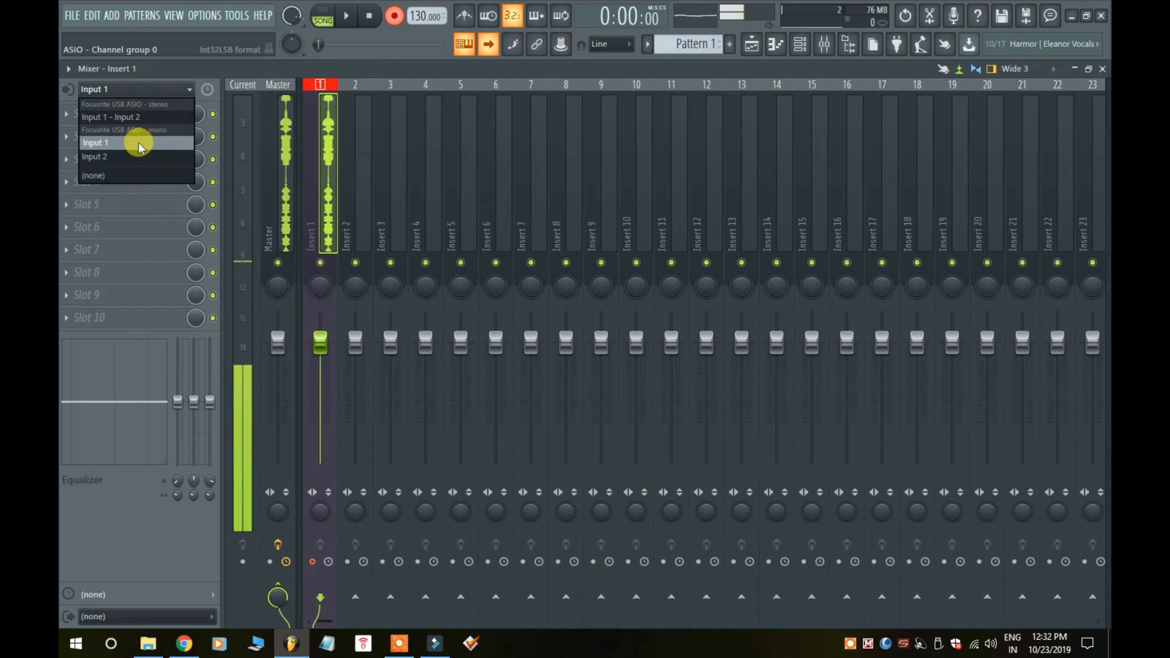
left_click(96, 143)
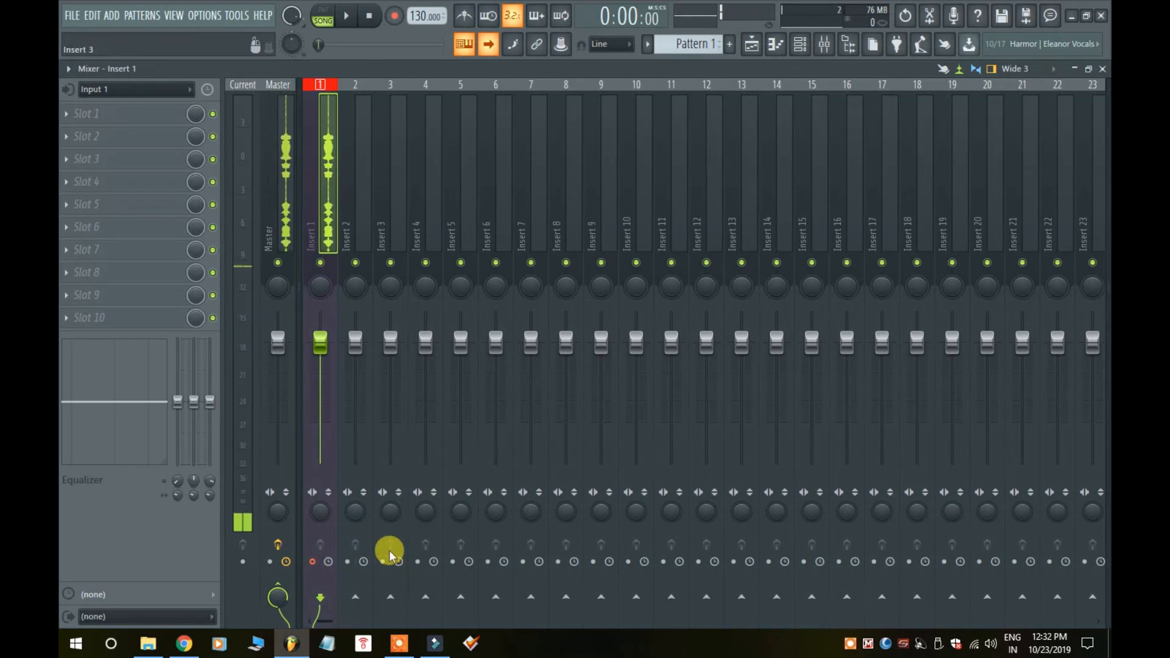
left_click(313, 561)
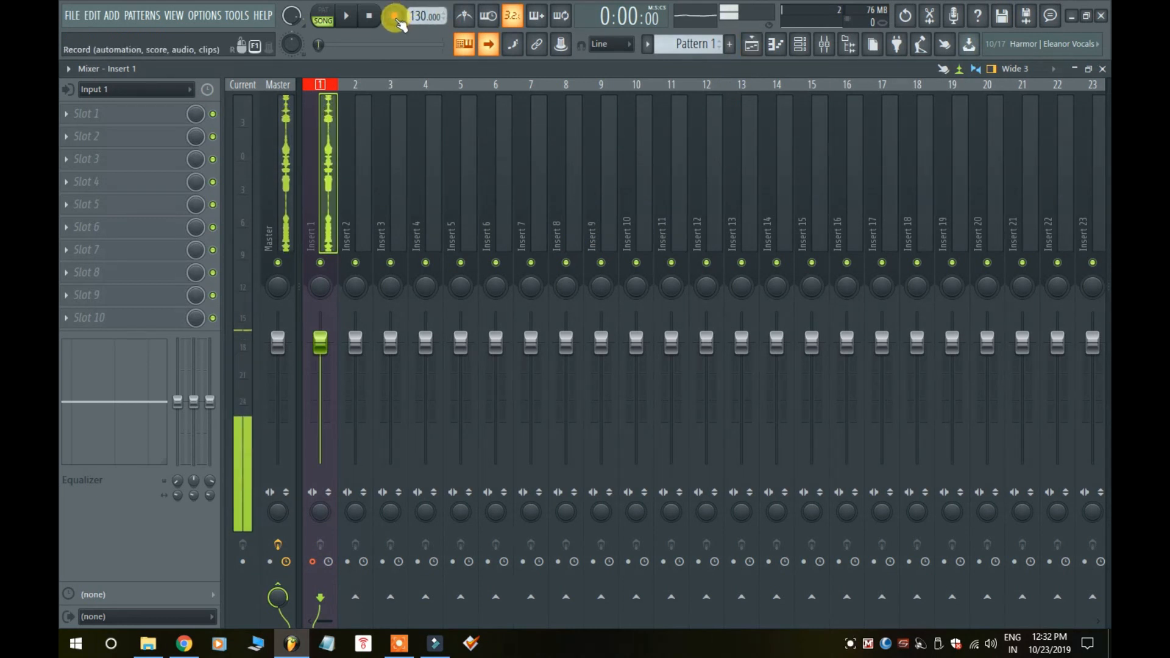
left_click(395, 15)
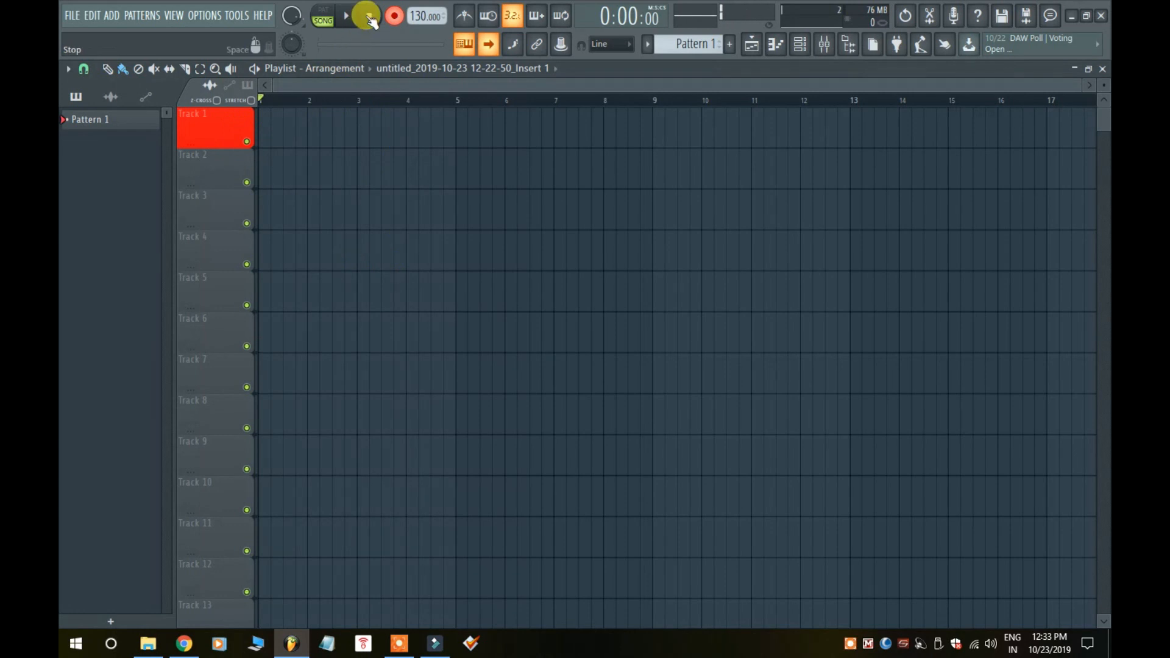
- Arm recording and capture a vocal take on Track 1, spanning about bars 1–10
left_click(394, 15)
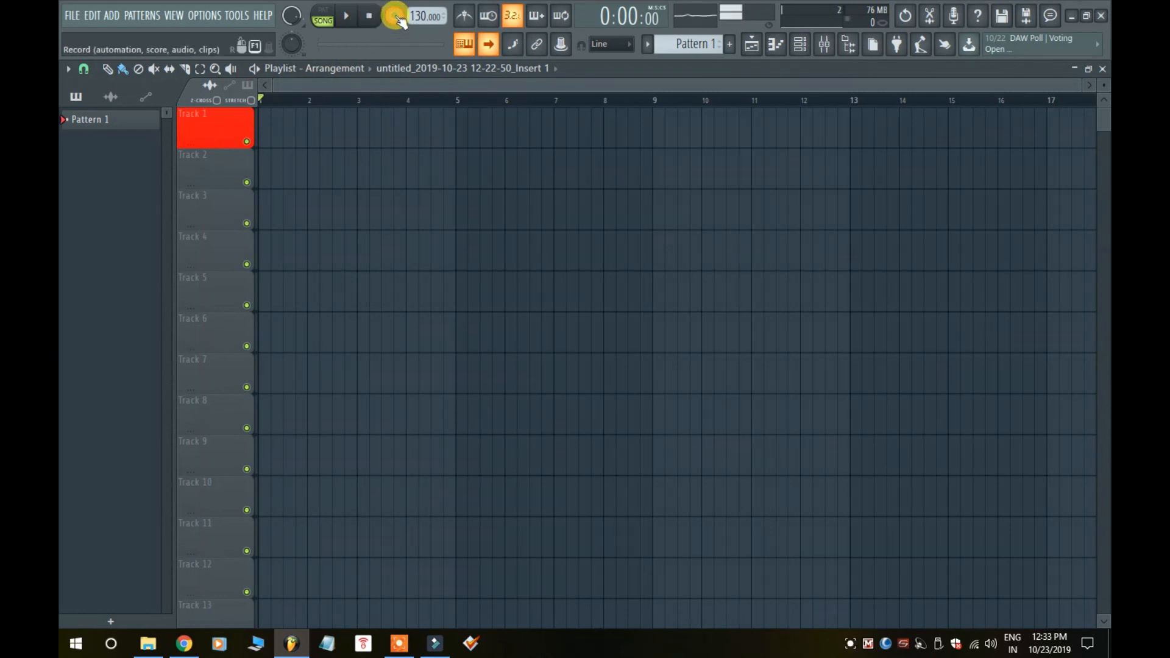
left_click(395, 15)
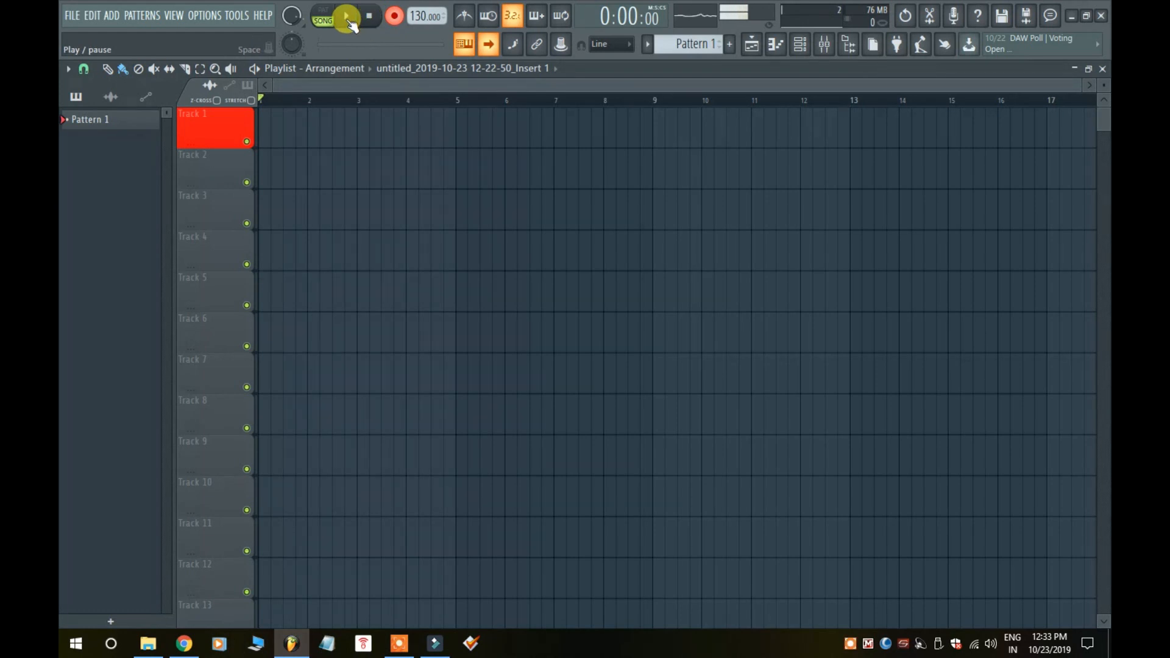
left_click(346, 16)
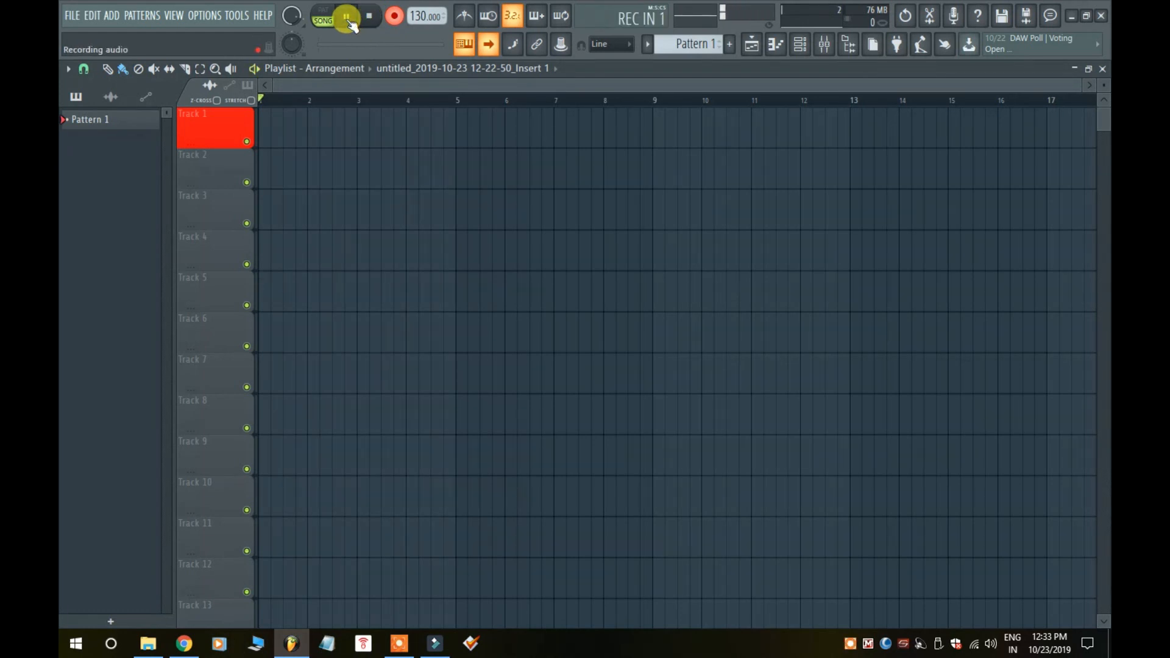
left_click(346, 16)
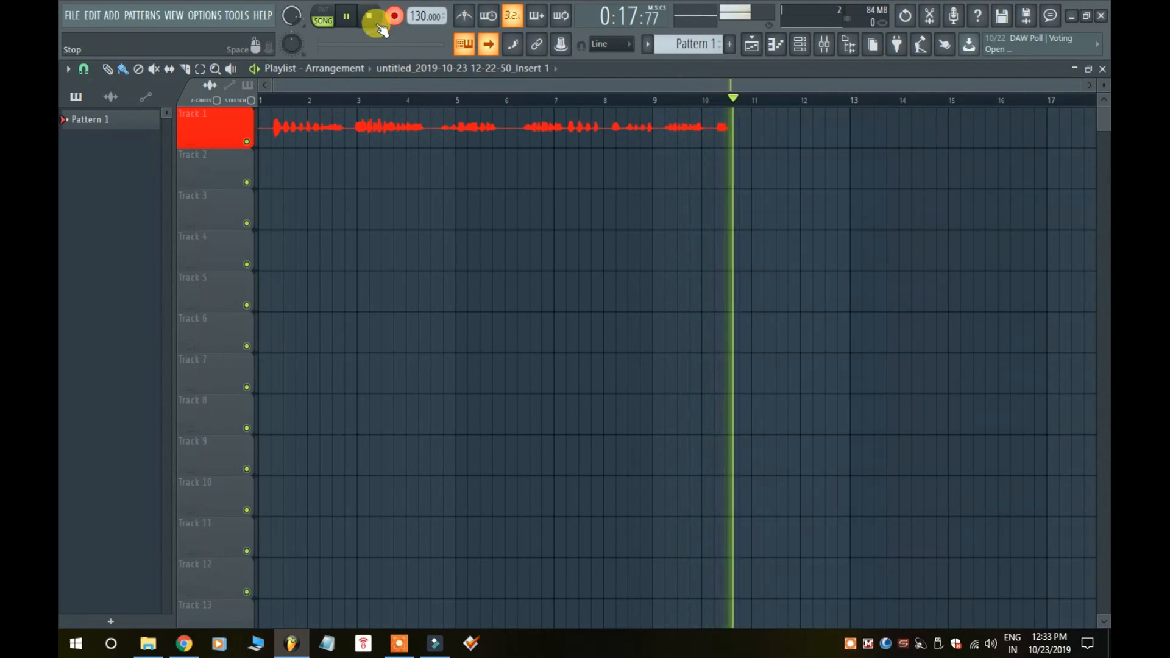
left_click(369, 15)
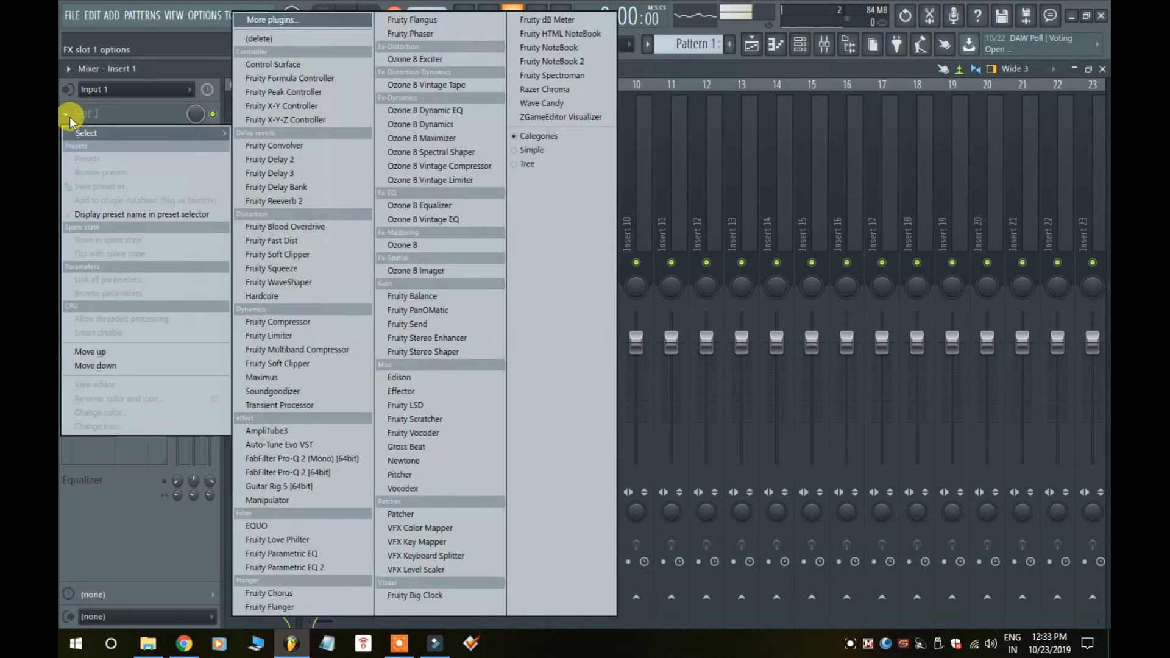
mouse_move(276, 186)
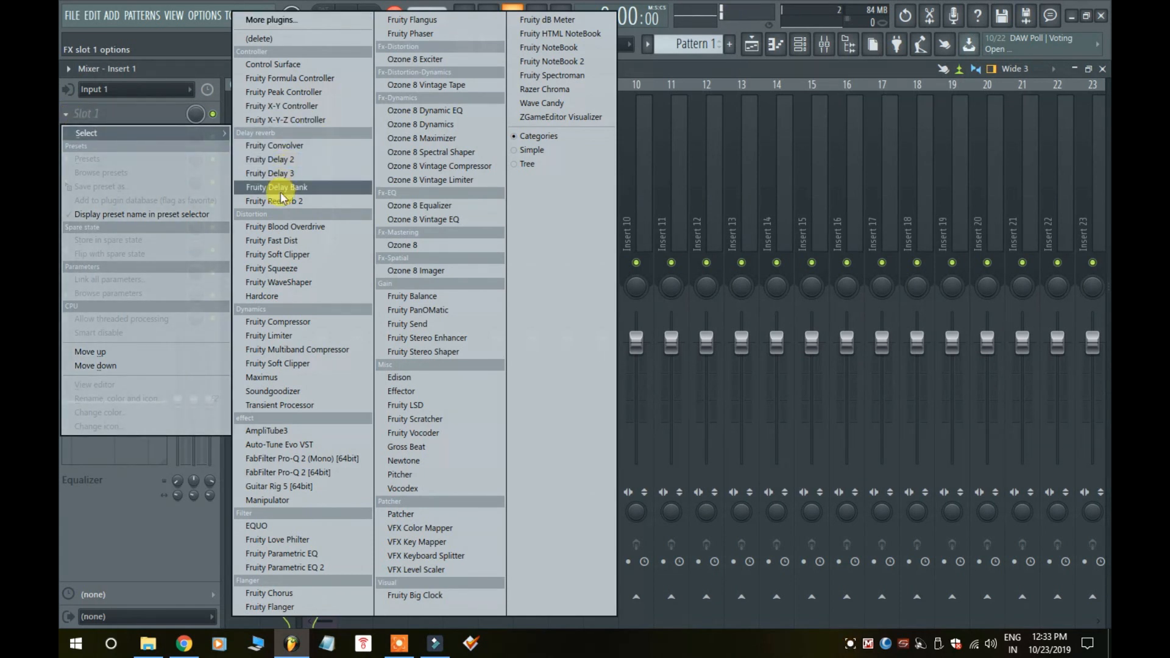
- Load Fruity Reeverb 2 into Insert 1's first effect slot and close its window
left_click(274, 200)
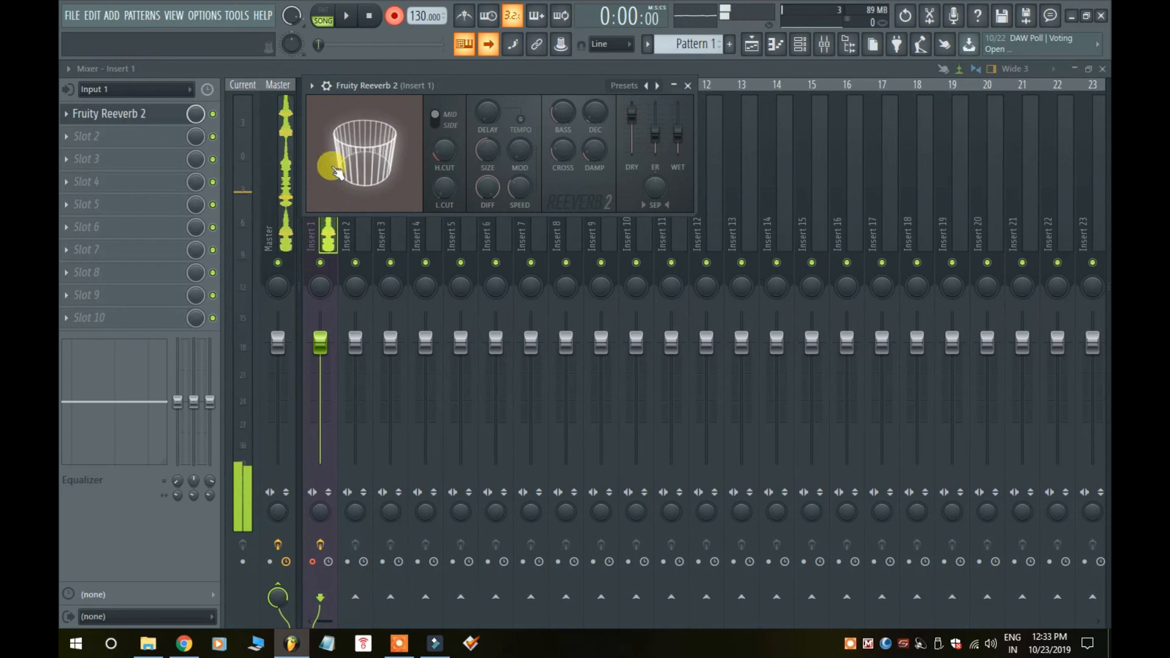
left_click_drag(335, 166, 385, 166)
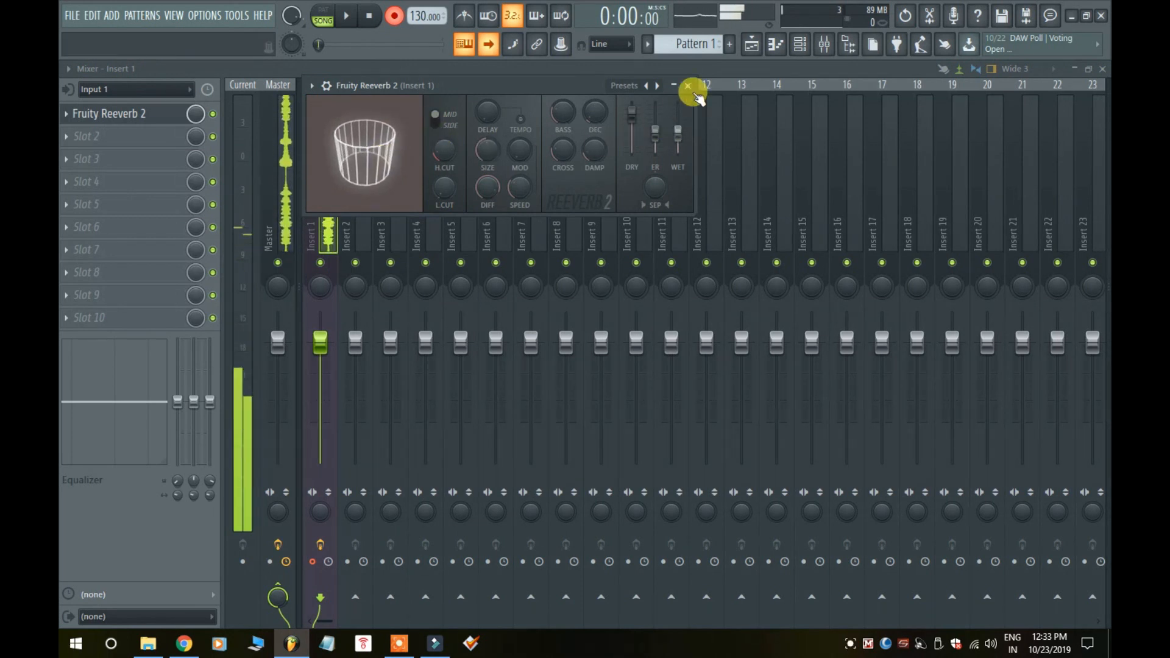
left_click(688, 86)
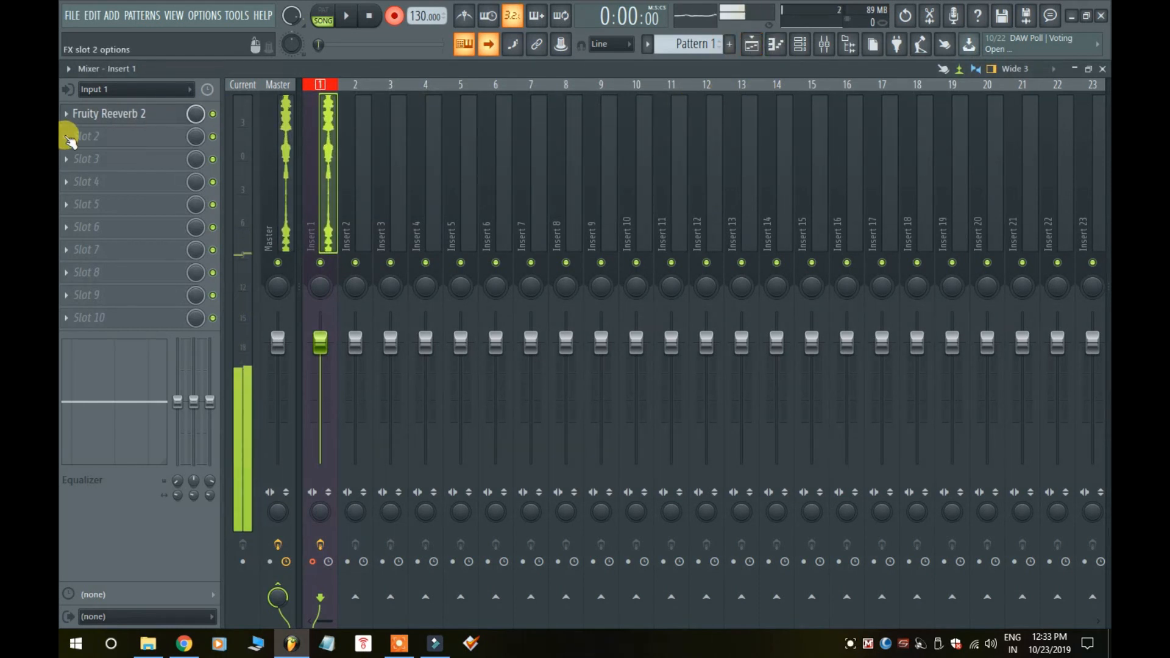
- Add Fruity Delay 2 to Insert 1's second effect slot, after the reverb
left_click(86, 136)
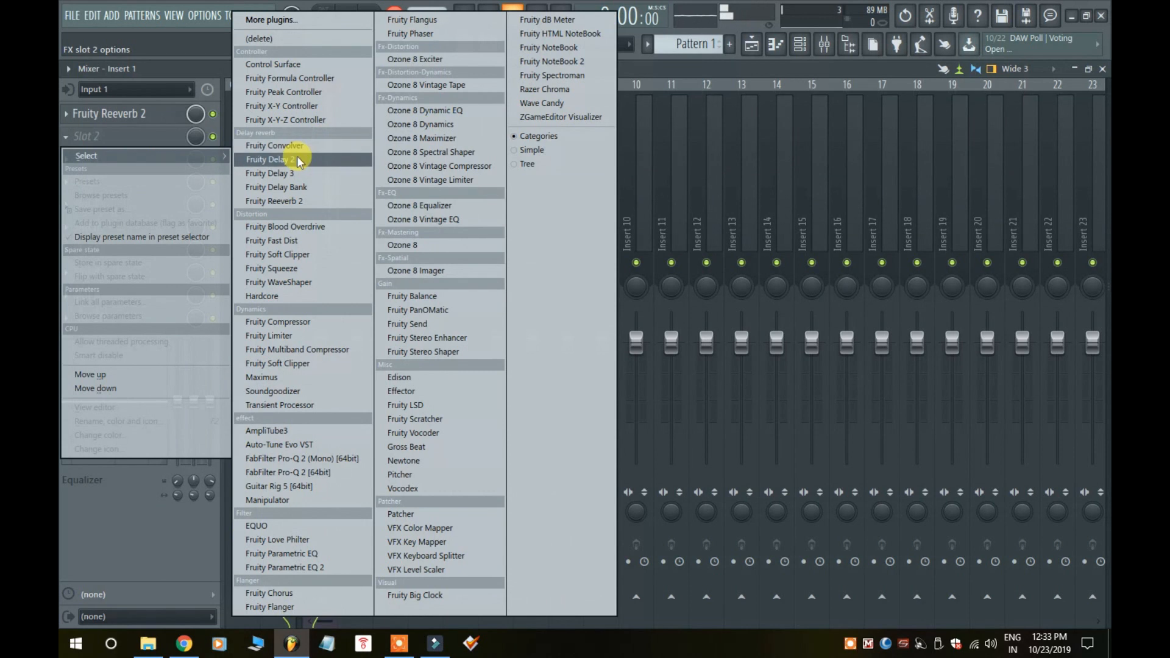
left_click(270, 159)
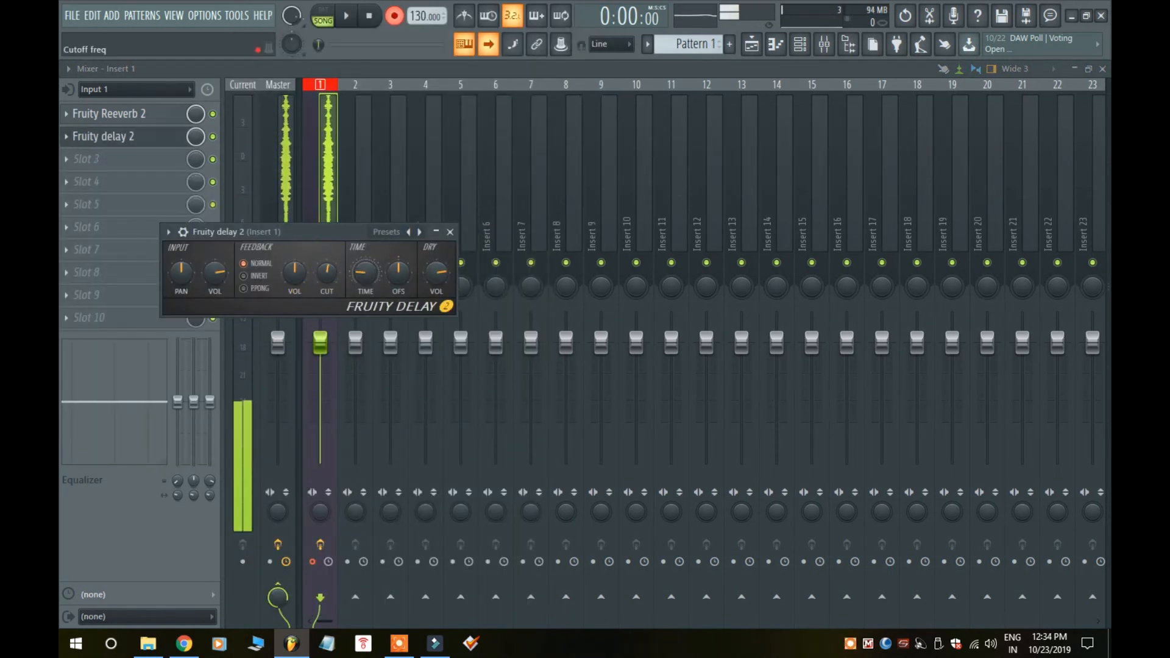
left_click(450, 232)
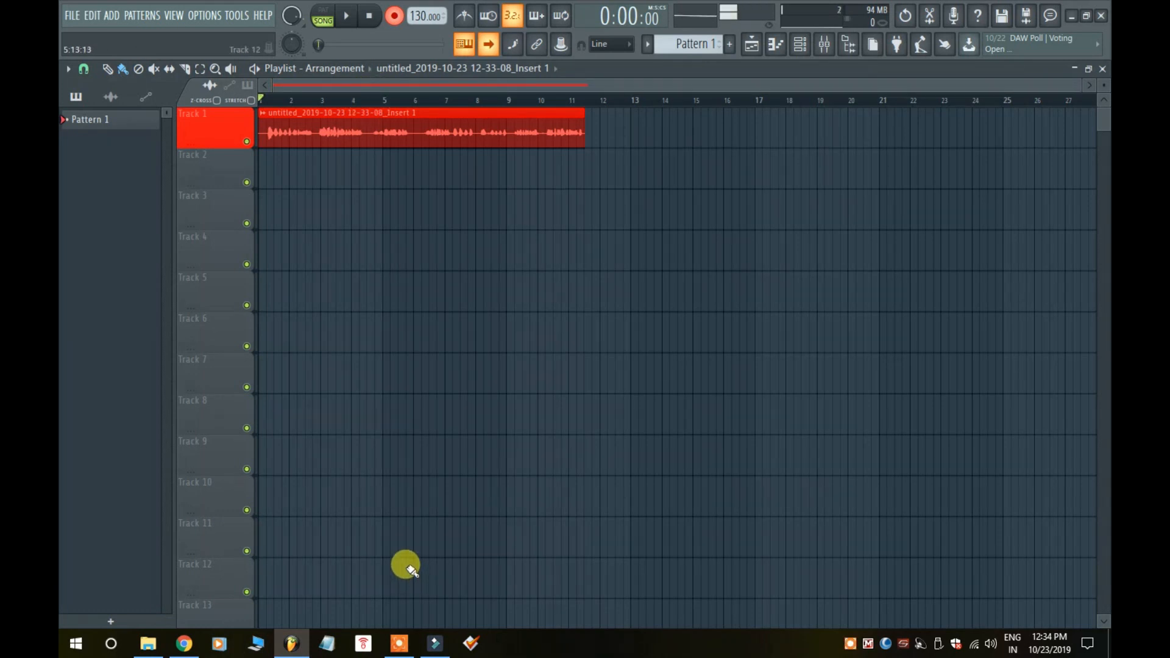
mouse_move(405, 559)
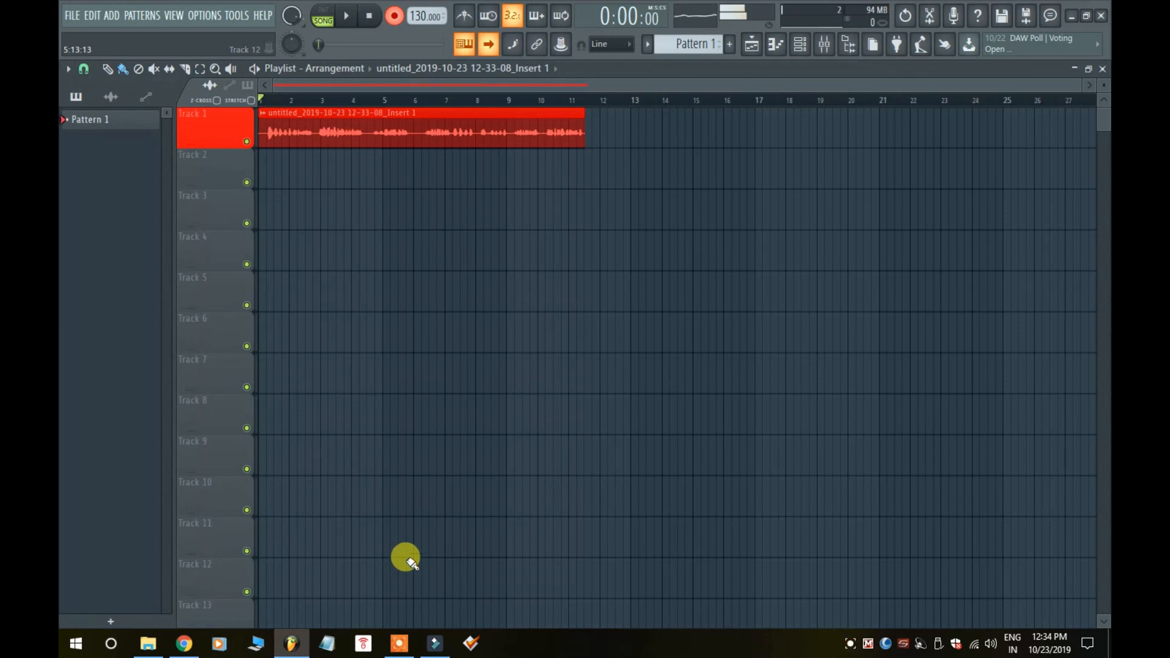